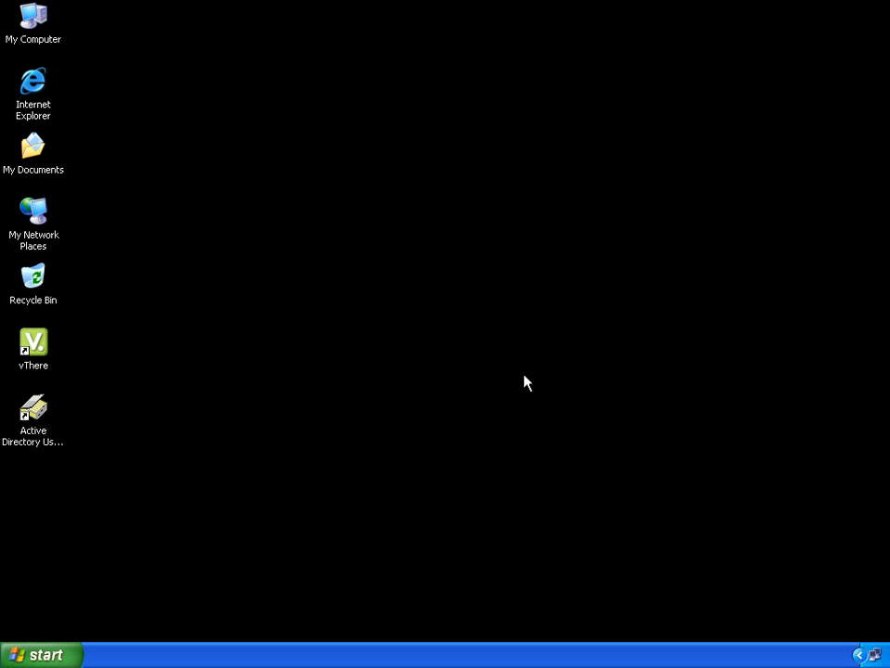
mouse_move(505, 383)
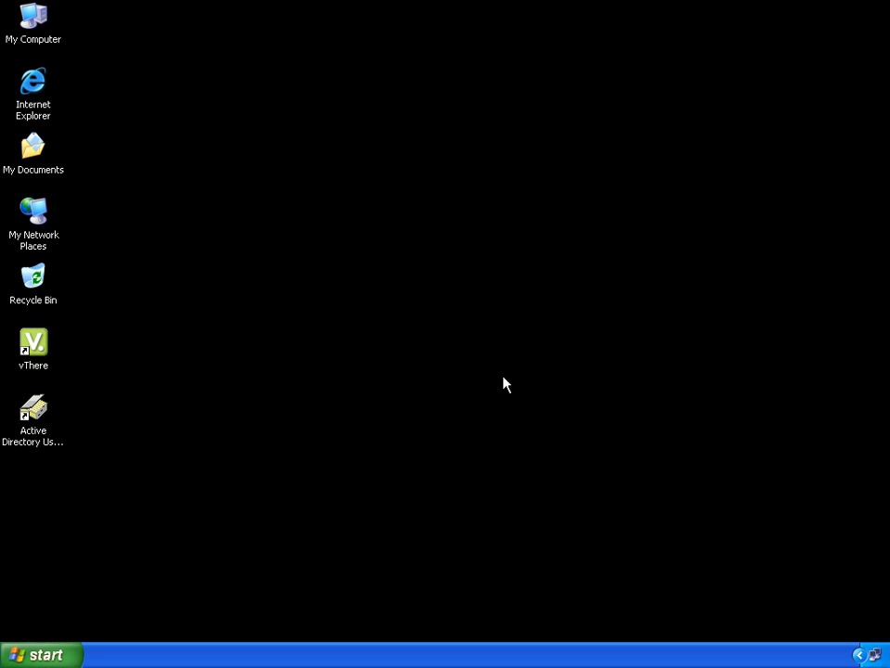
- Launch the vThere Citrix Test virtual machine from its desktop shortcut
double_click(34, 342)
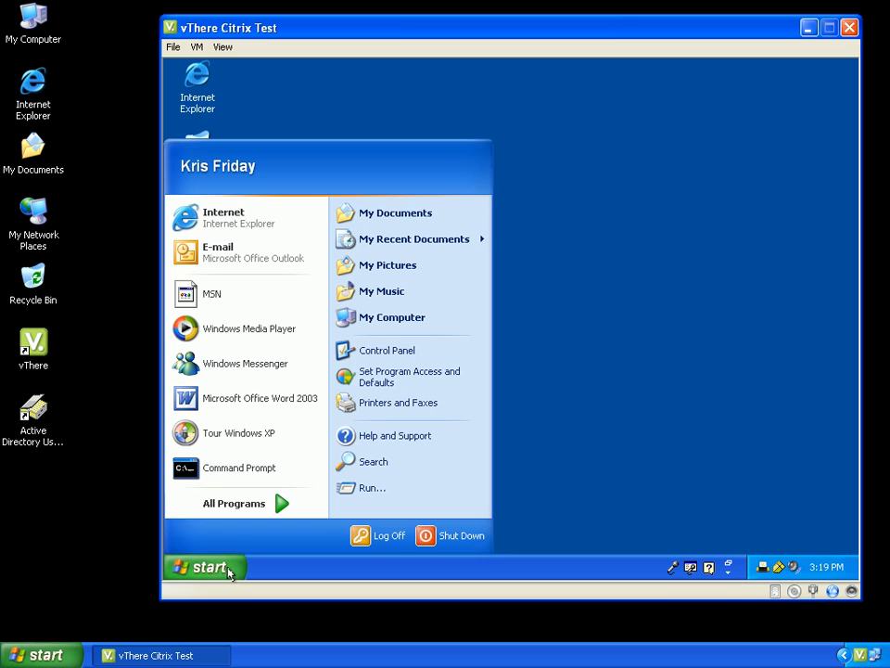
mouse_move(386, 359)
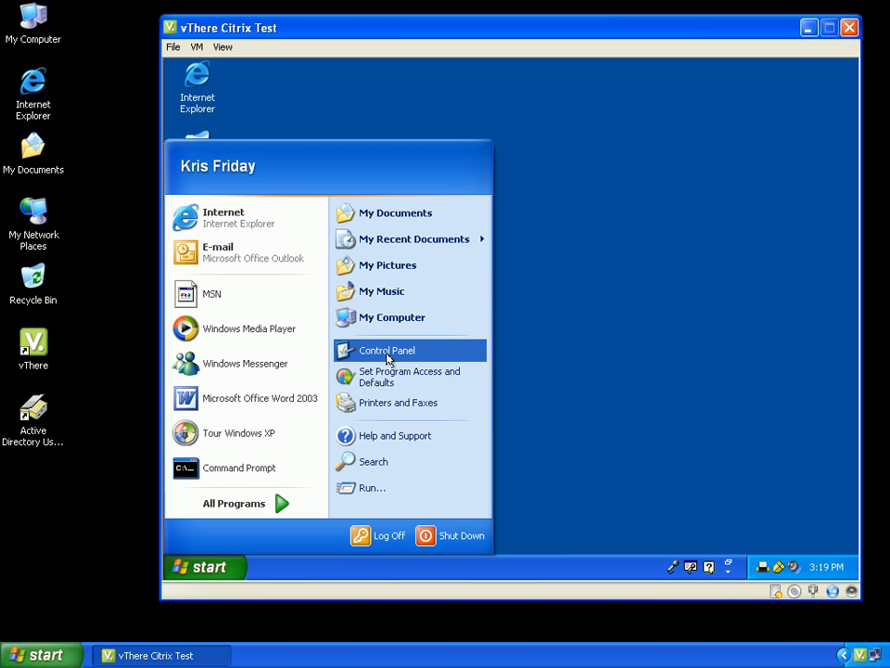
- Open the guest's Scheduled Tasks, note Add Scheduled Task is listed, and close it
left_click(386, 351)
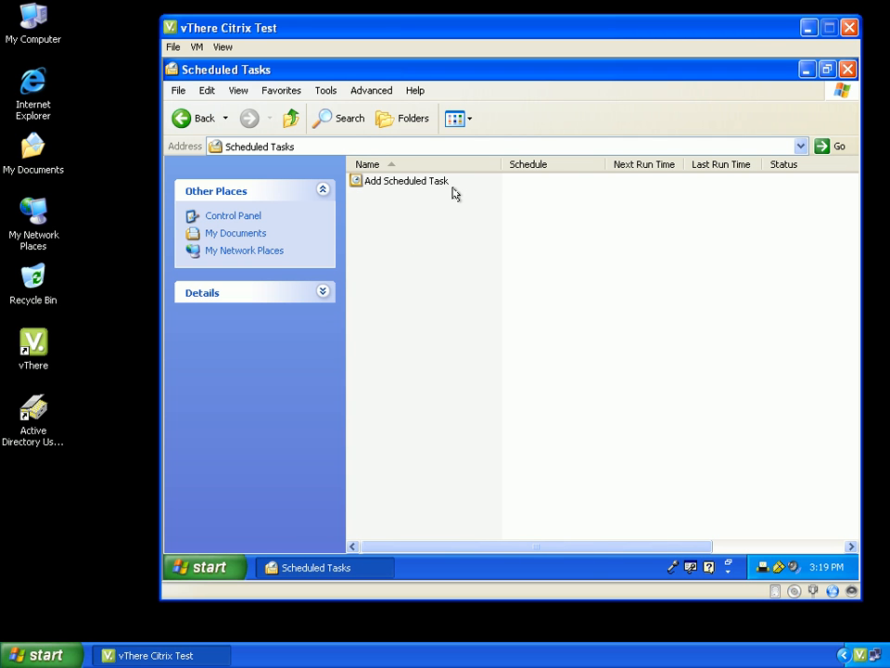
mouse_move(872, 86)
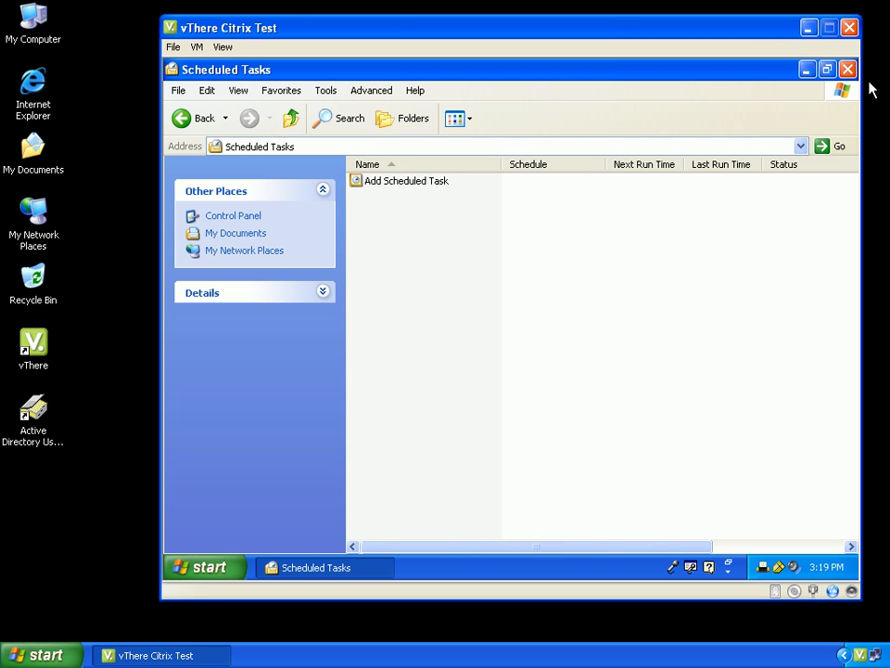
left_click(848, 69)
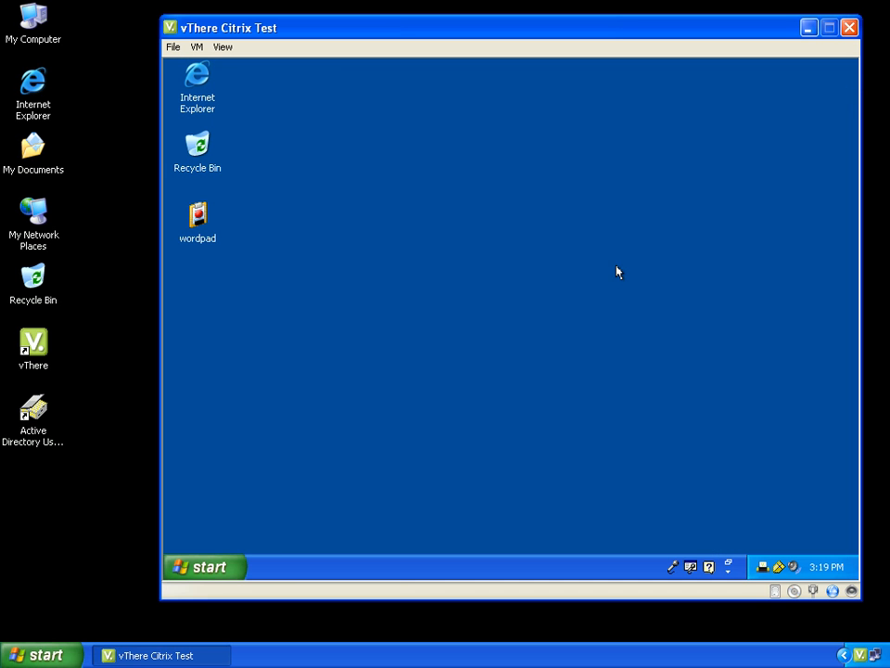
- Shut down the guest Windows from its Start menu, confirming with OK
left_click(203, 567)
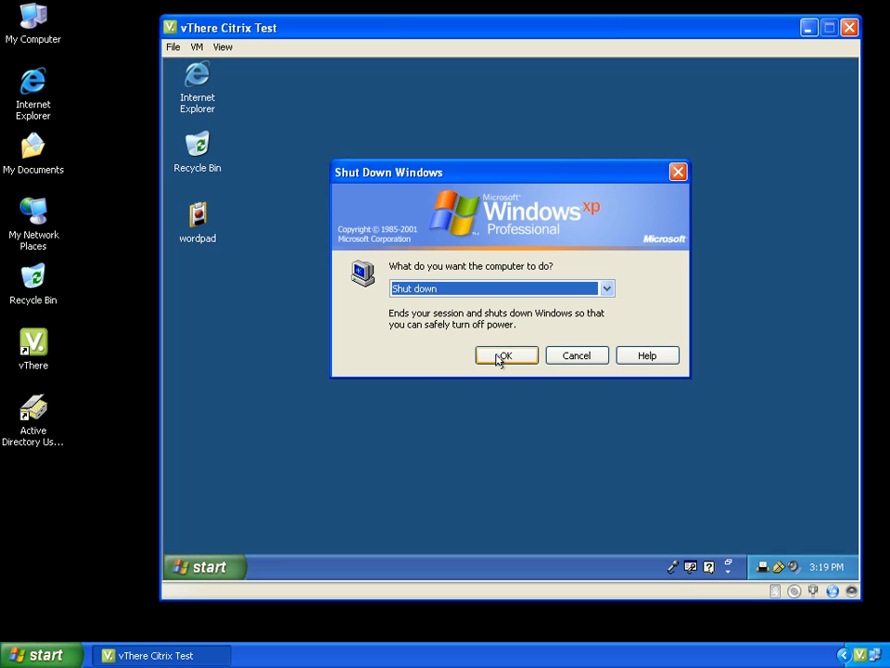
left_click(506, 355)
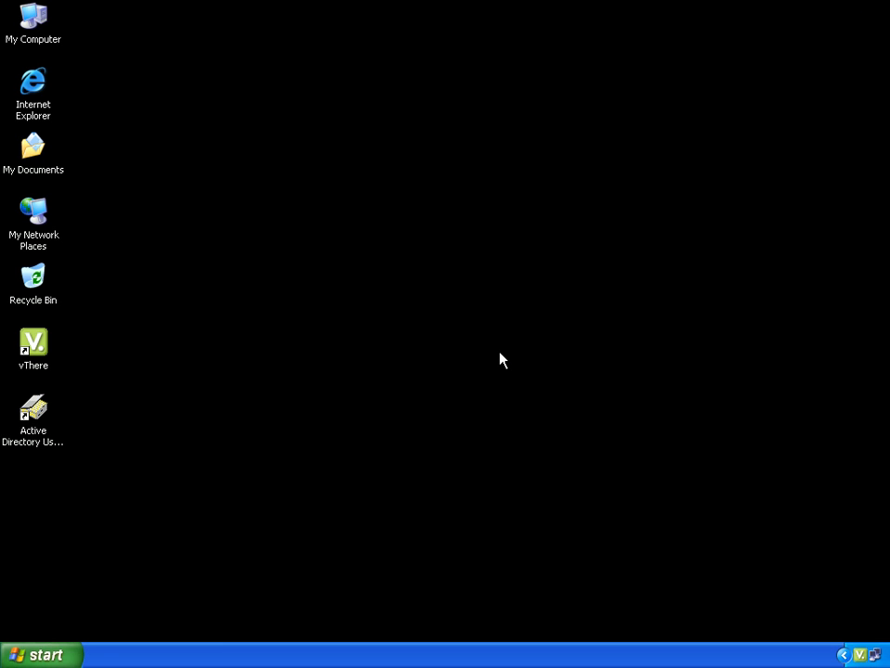
mouse_move(93, 385)
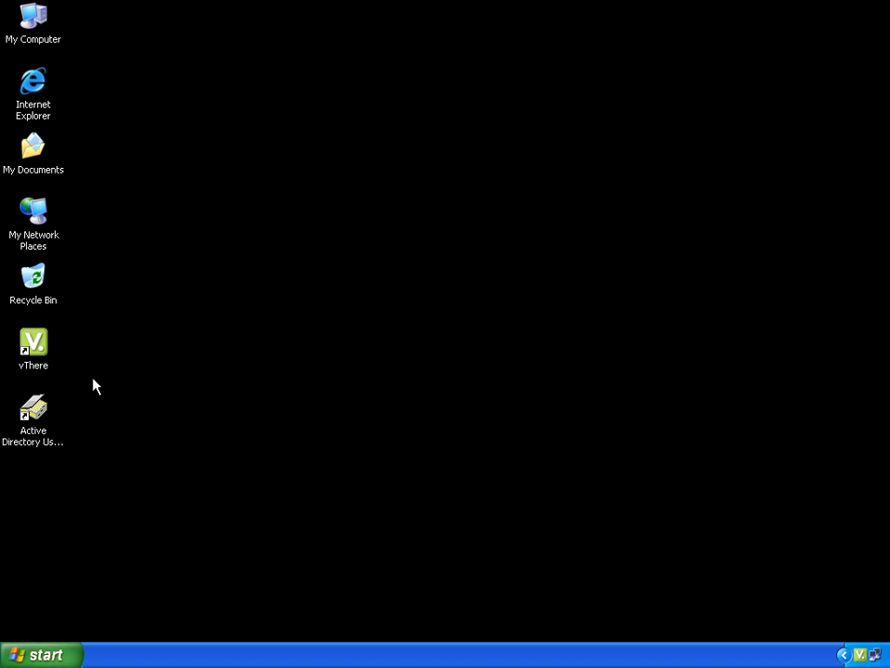
- Launch Active Directory Users and Computers and open the vThere OU's Properties
left_click(33, 410)
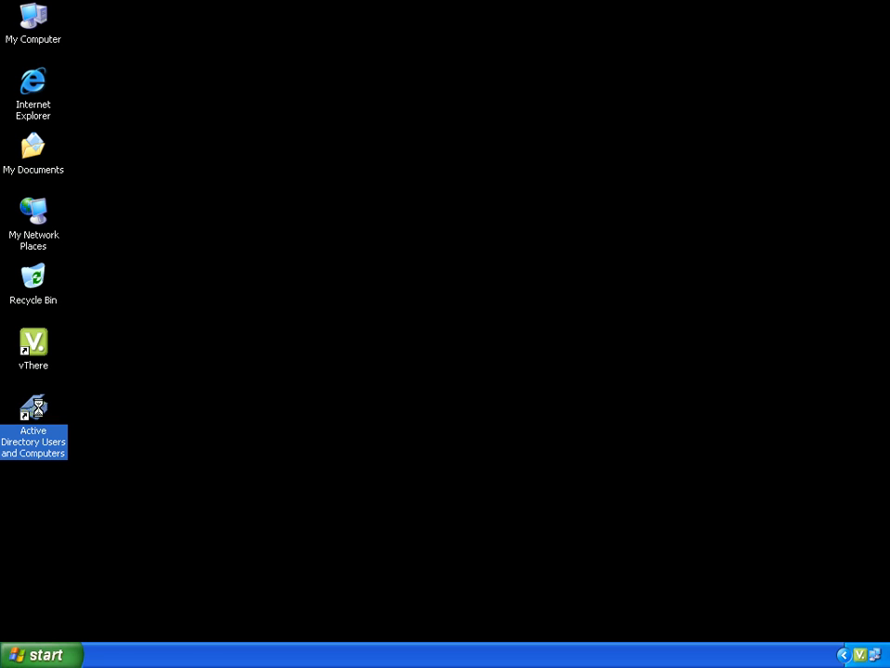
double_click(34, 408)
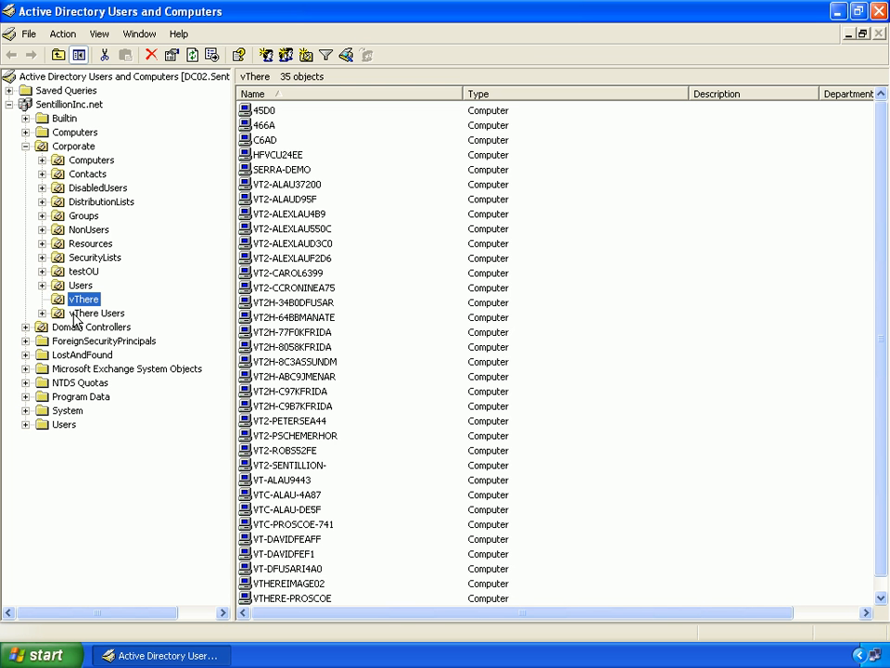
right_click(83, 298)
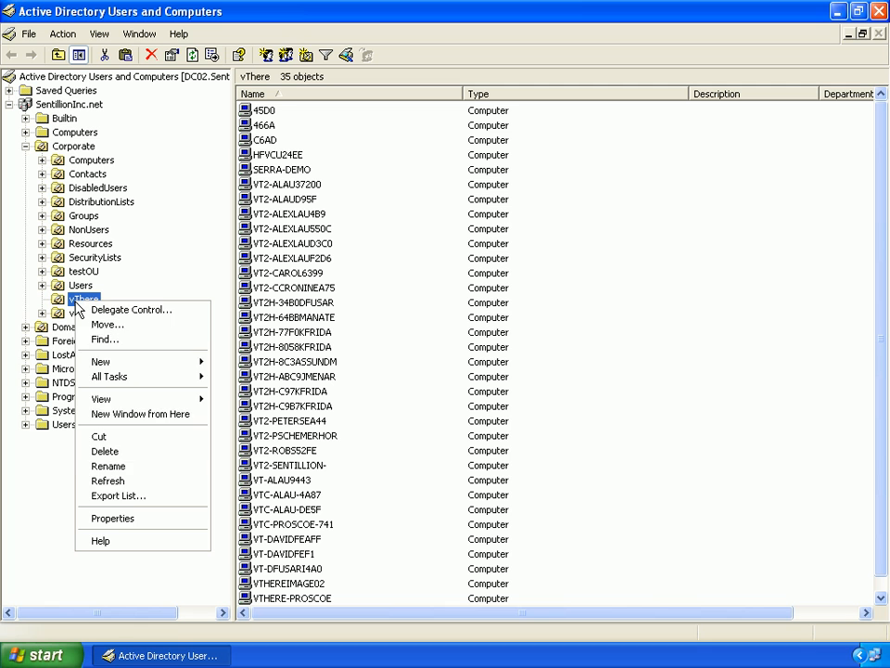
mouse_move(113, 518)
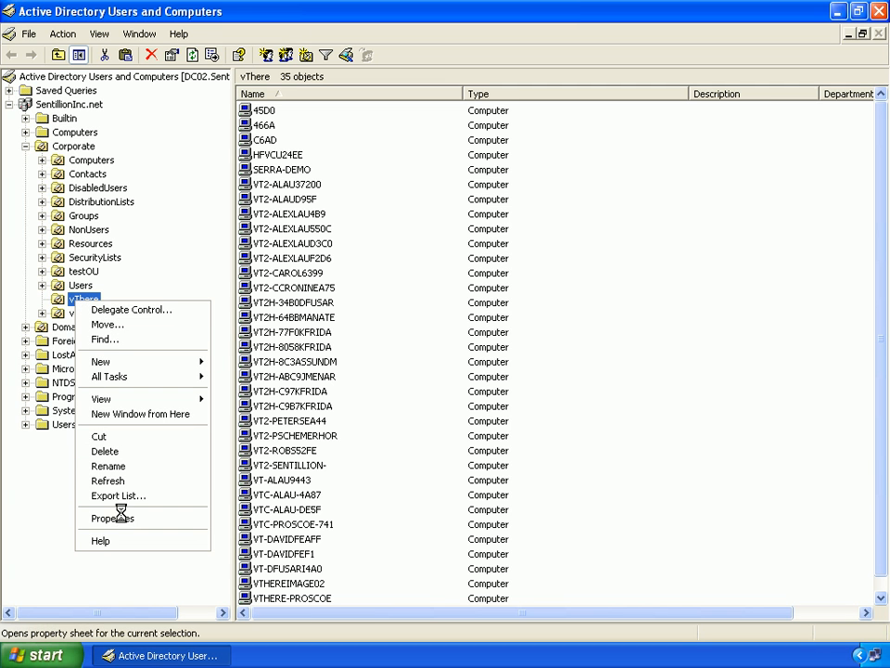
left_click(113, 518)
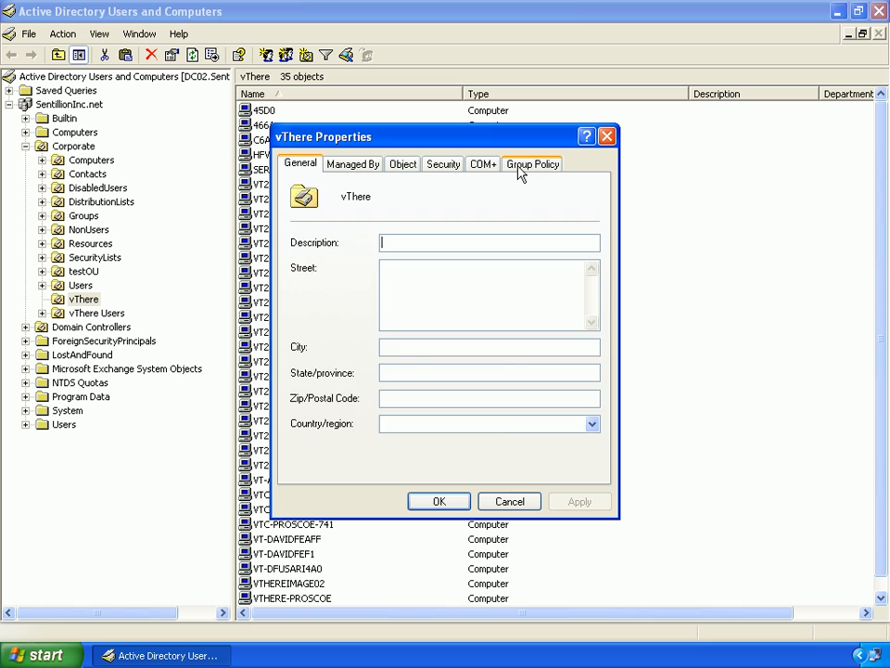
- Create a new 'Task Scheduler' GPO on the vThere Group Policy tab and edit it
left_click(532, 163)
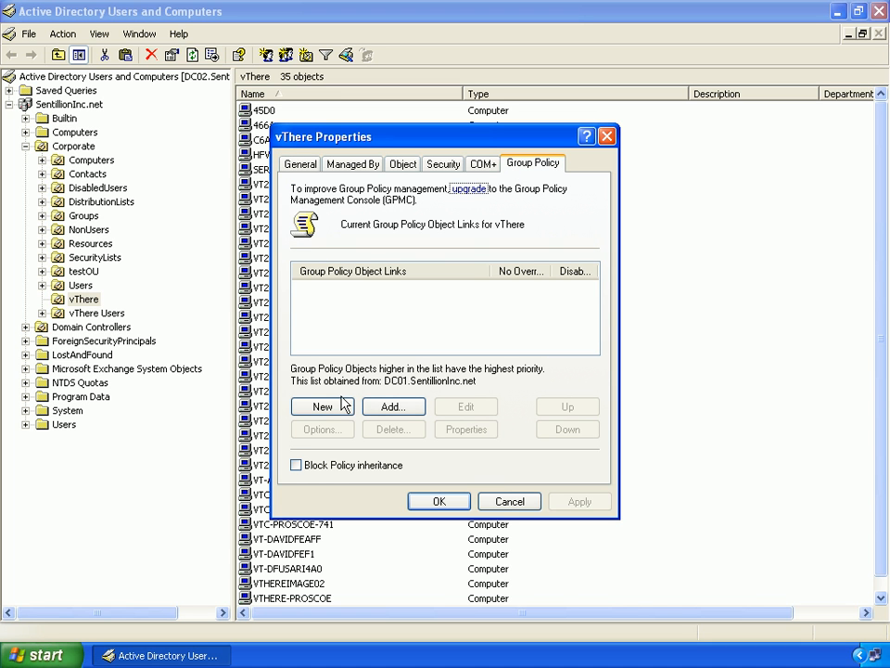
left_click(322, 406)
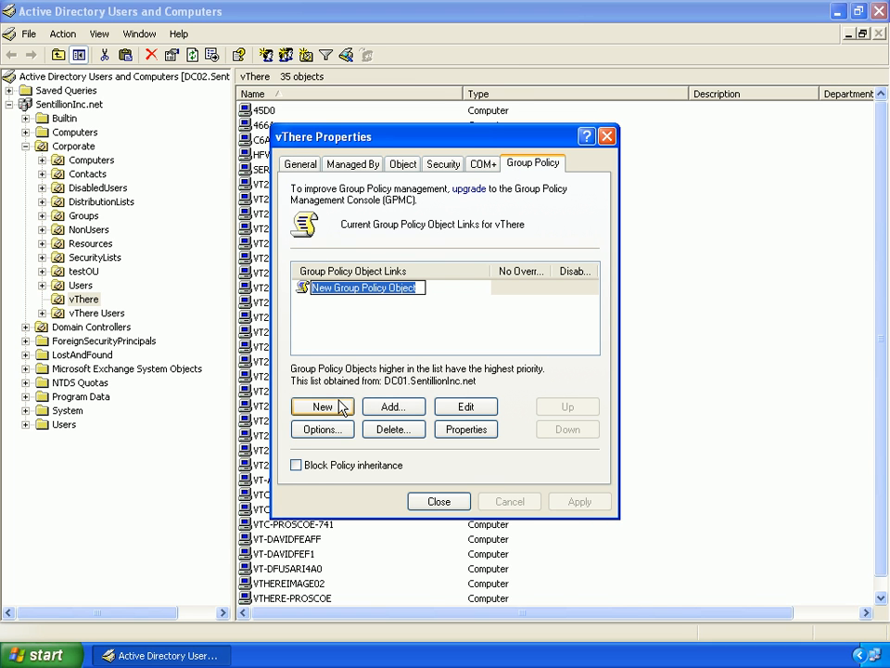
type("Task Scheduler")
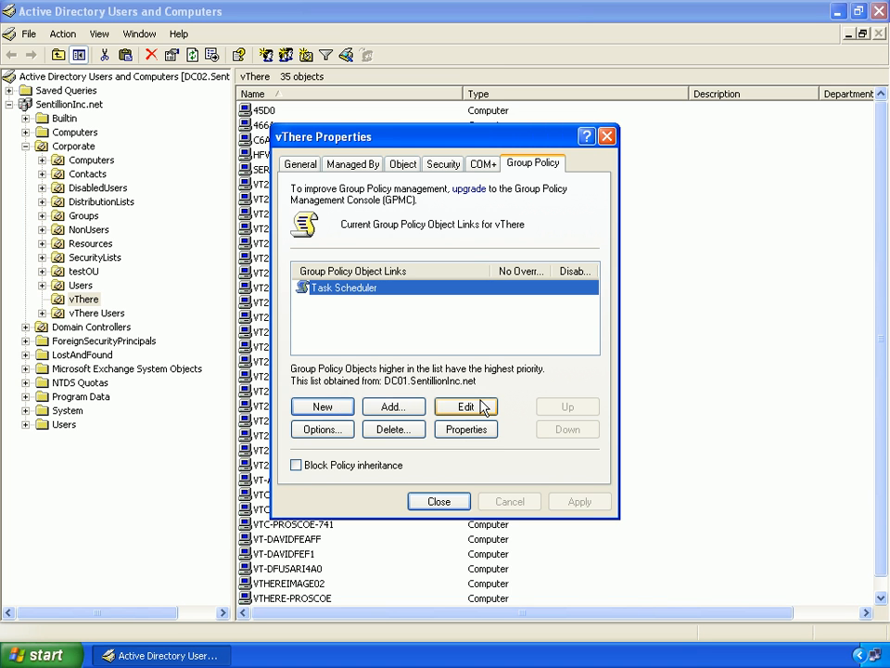
left_click(466, 407)
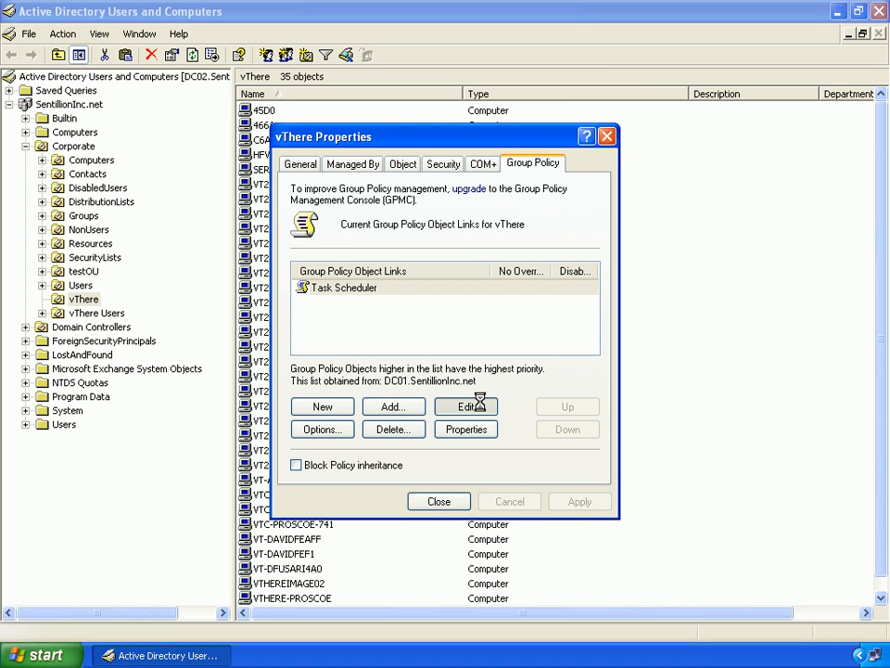
- Maximize the policy editor and expand Administrative Templates > Windows Components > Task Scheduler
left_click(466, 407)
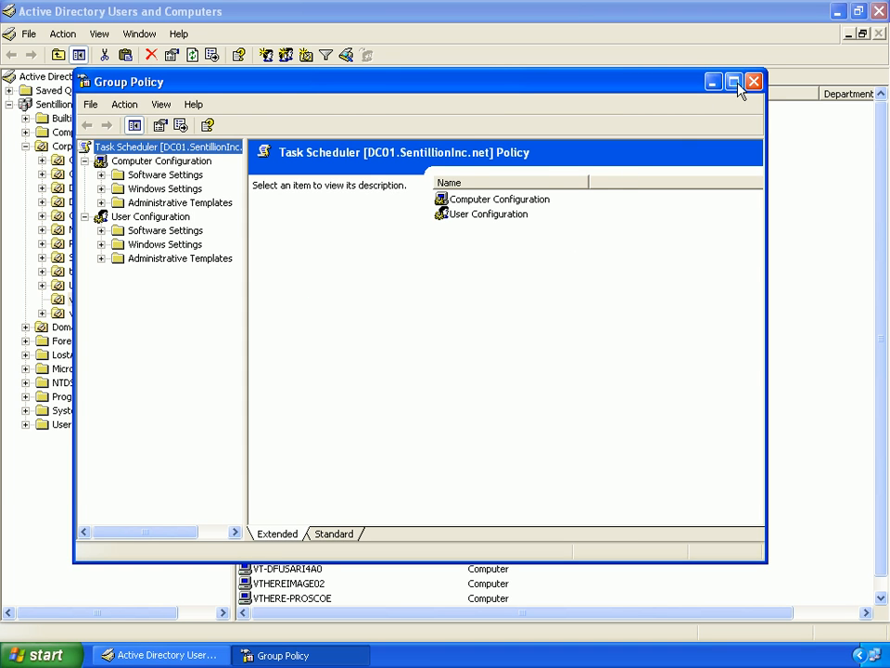
left_click(736, 81)
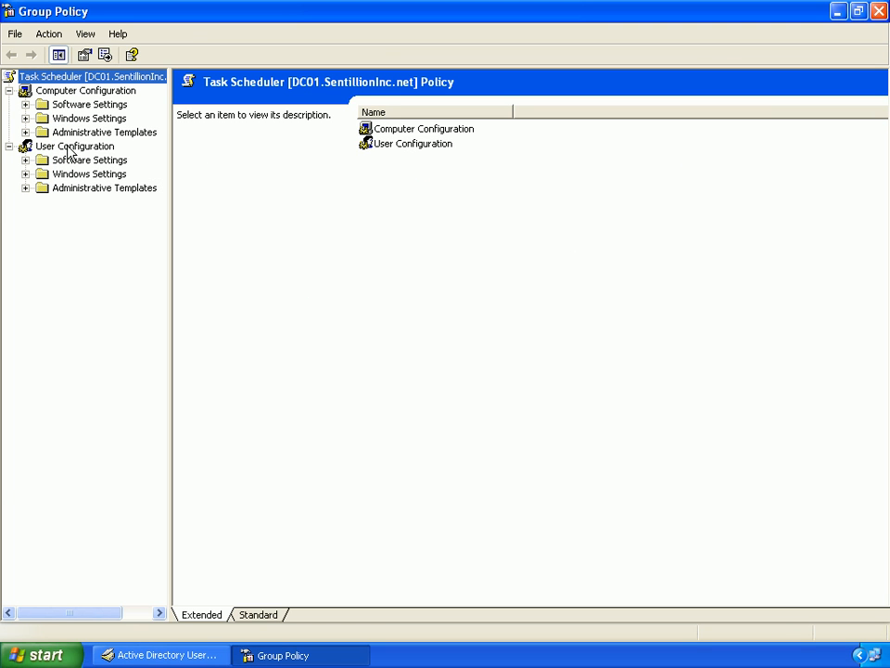
left_click(26, 132)
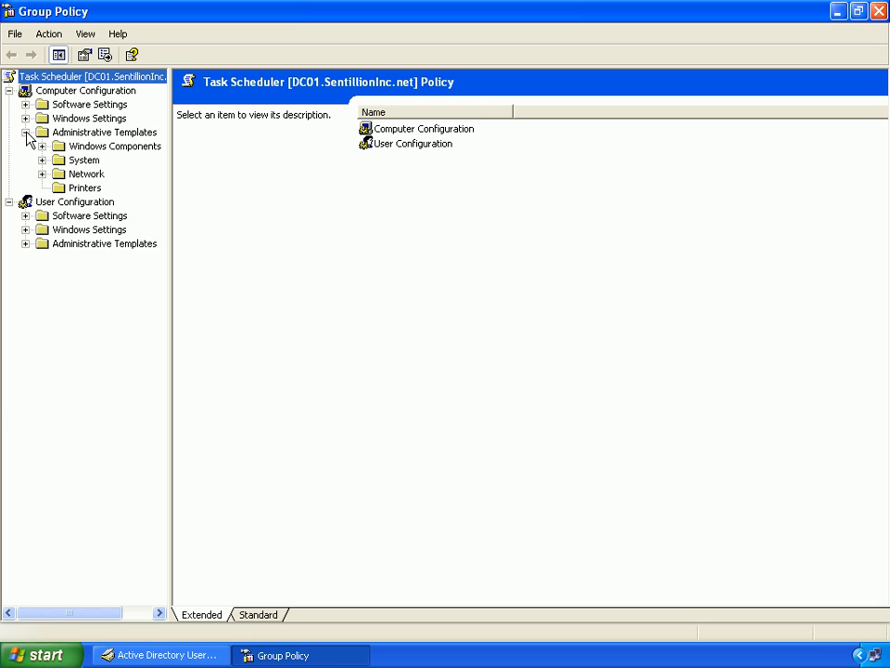
left_click(50, 146)
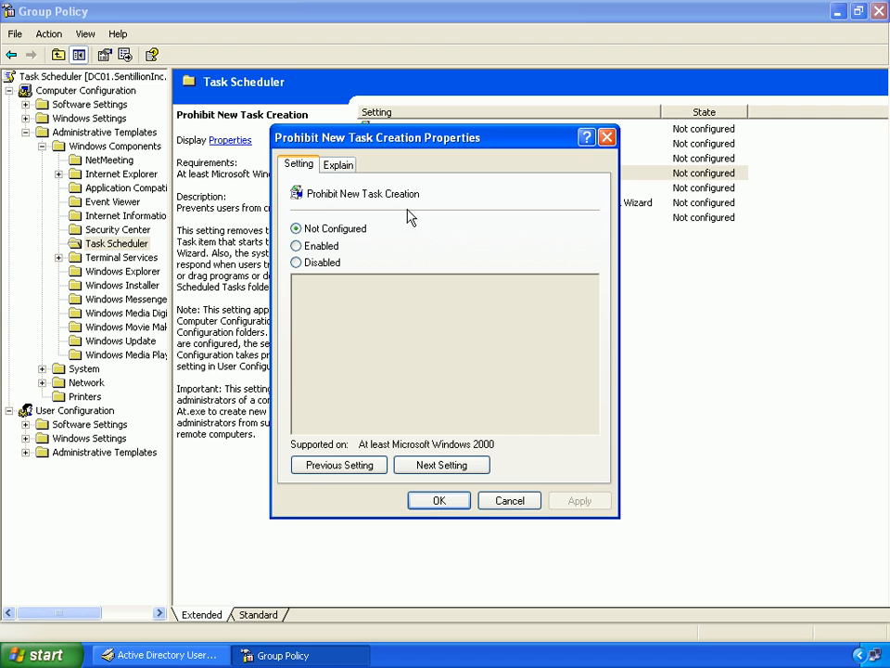
- Enable Prohibit New Task Creation, then close the vThere properties
left_click(297, 245)
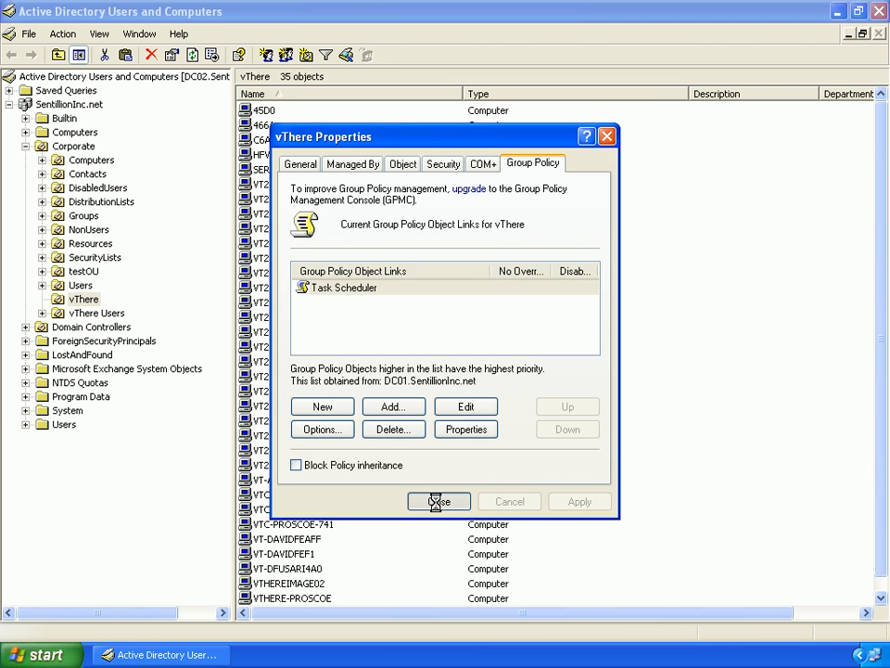
left_click(438, 501)
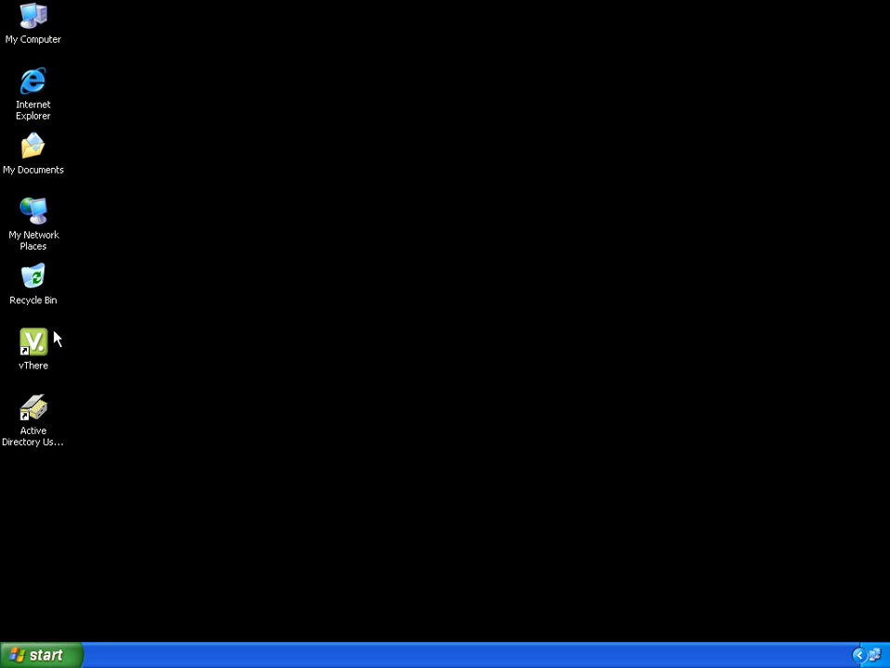
- Relaunch the vThere Citrix Test image and log on with domain credentials
left_click(34, 342)
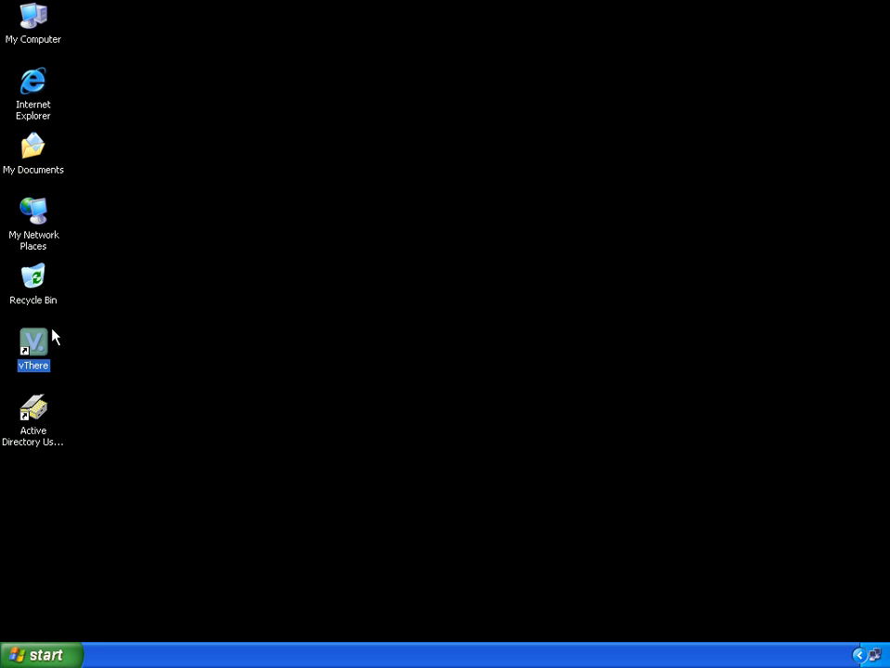
double_click(32, 346)
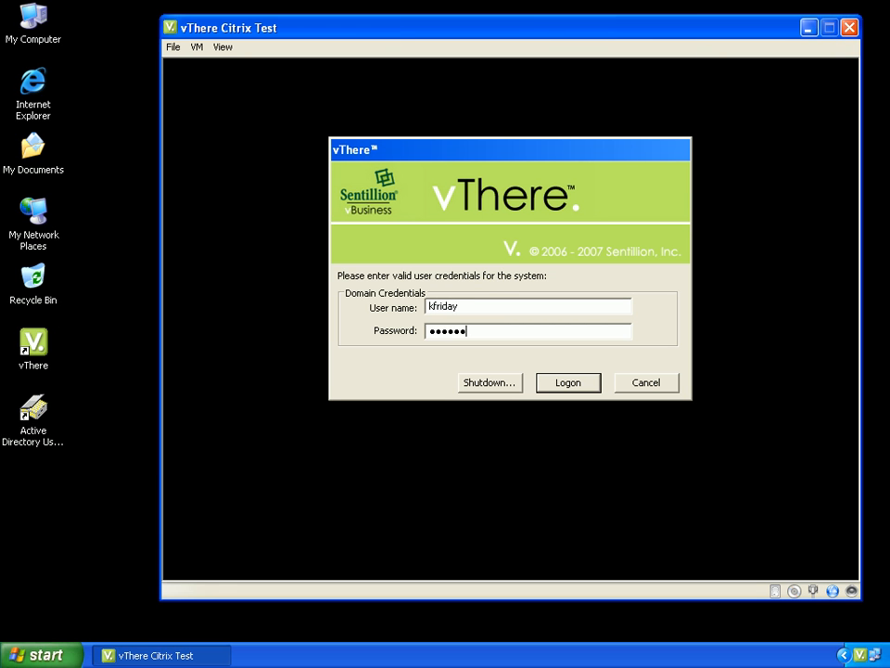
left_click(568, 382)
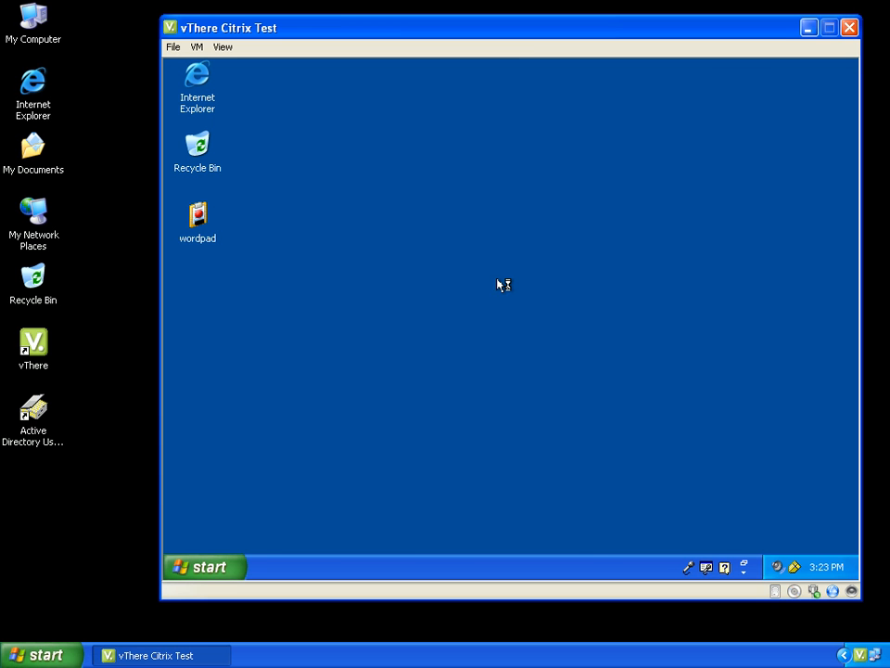
- Open Scheduled Tasks from the guest's Control Panel, showing no Add Scheduled Task entry
left_click(204, 567)
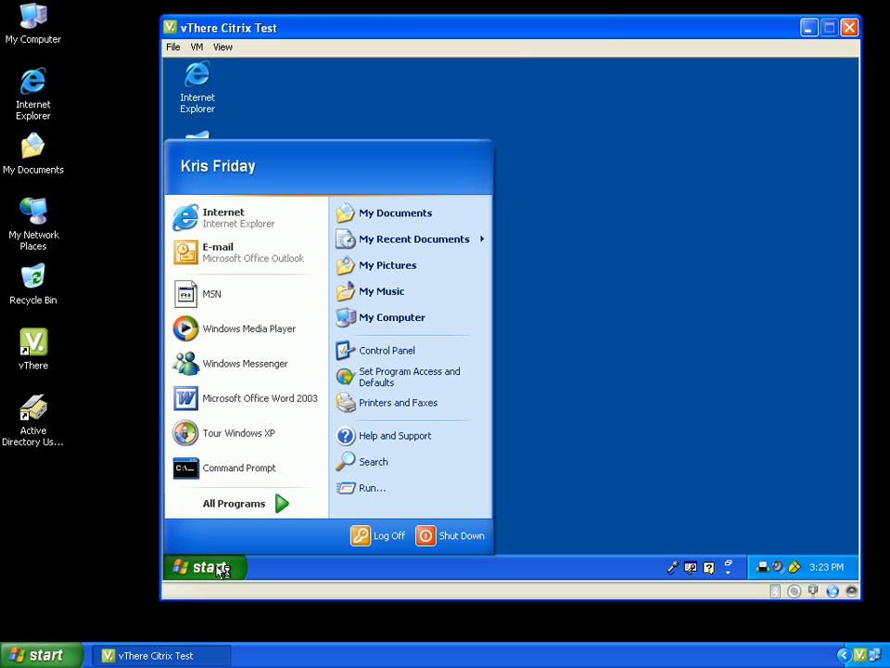
left_click(384, 350)
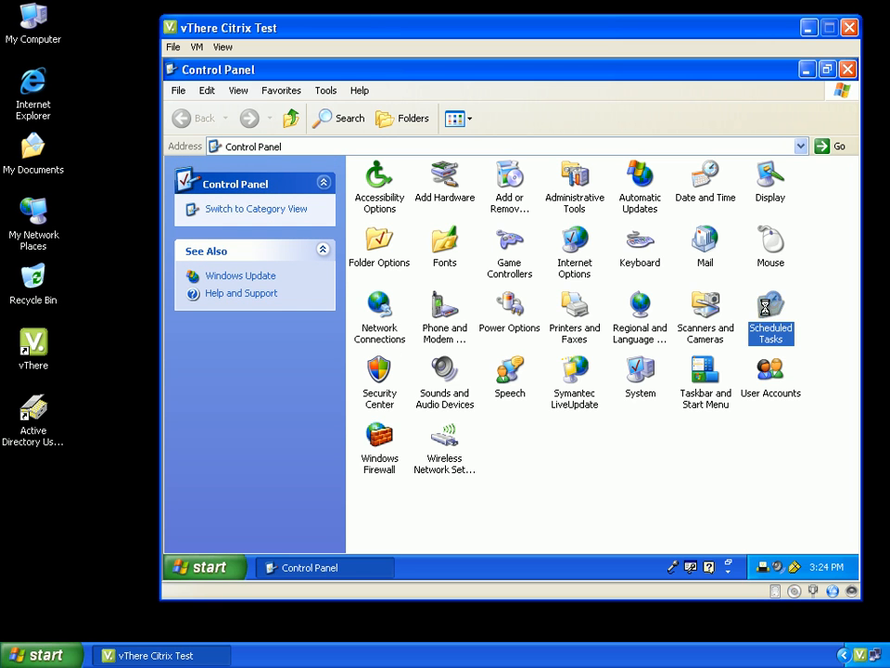
double_click(771, 311)
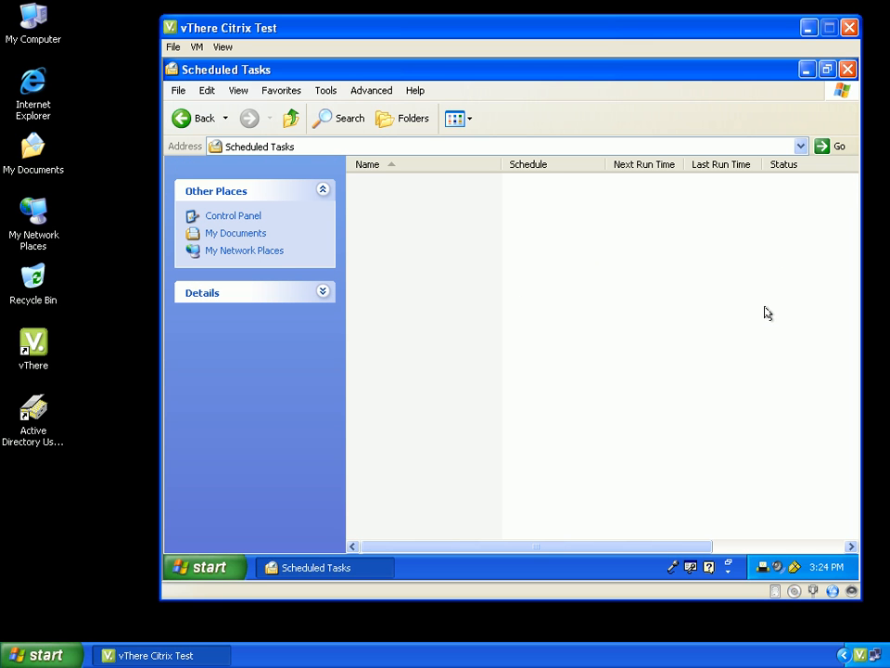
mouse_move(420, 202)
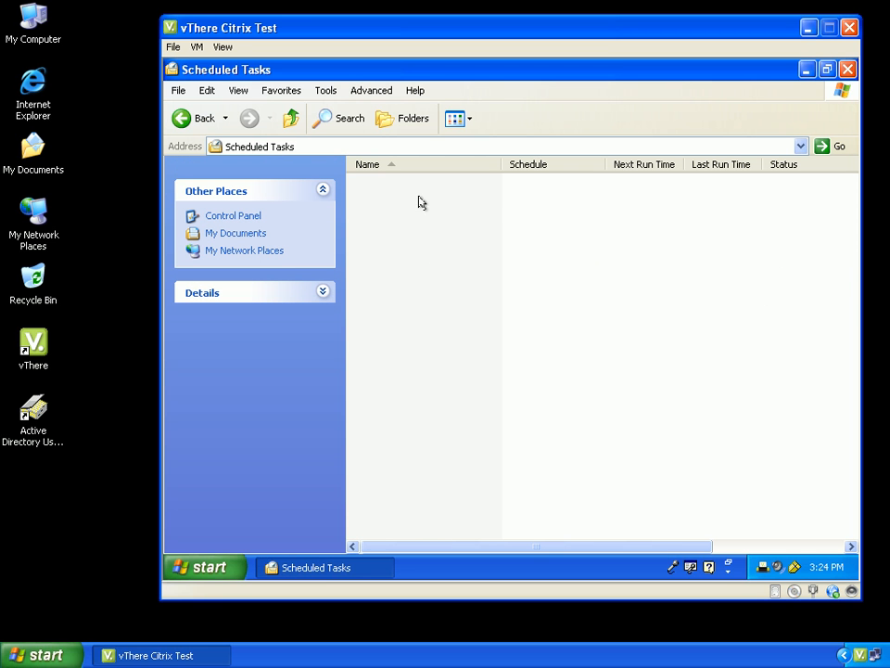
mouse_move(499, 205)
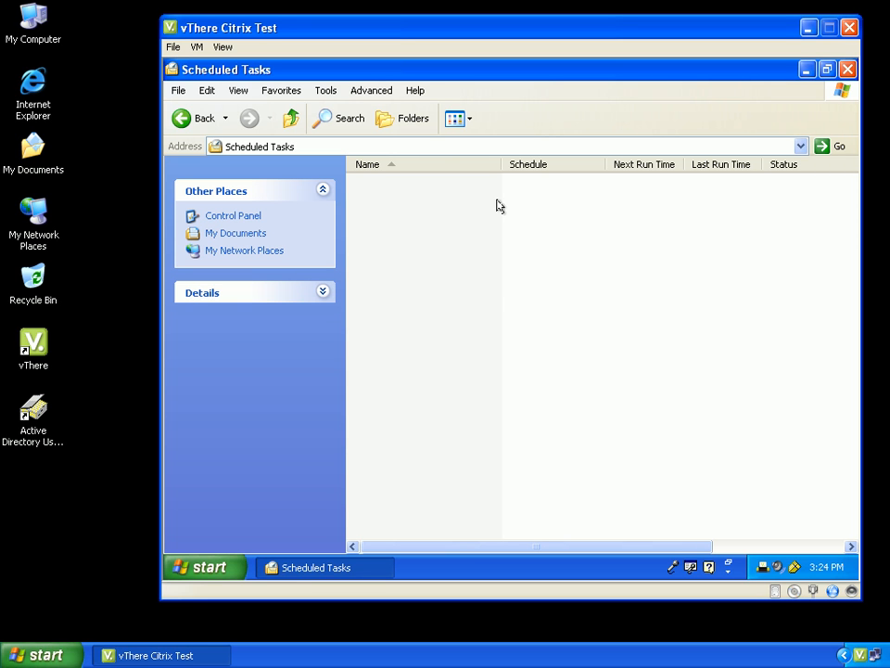